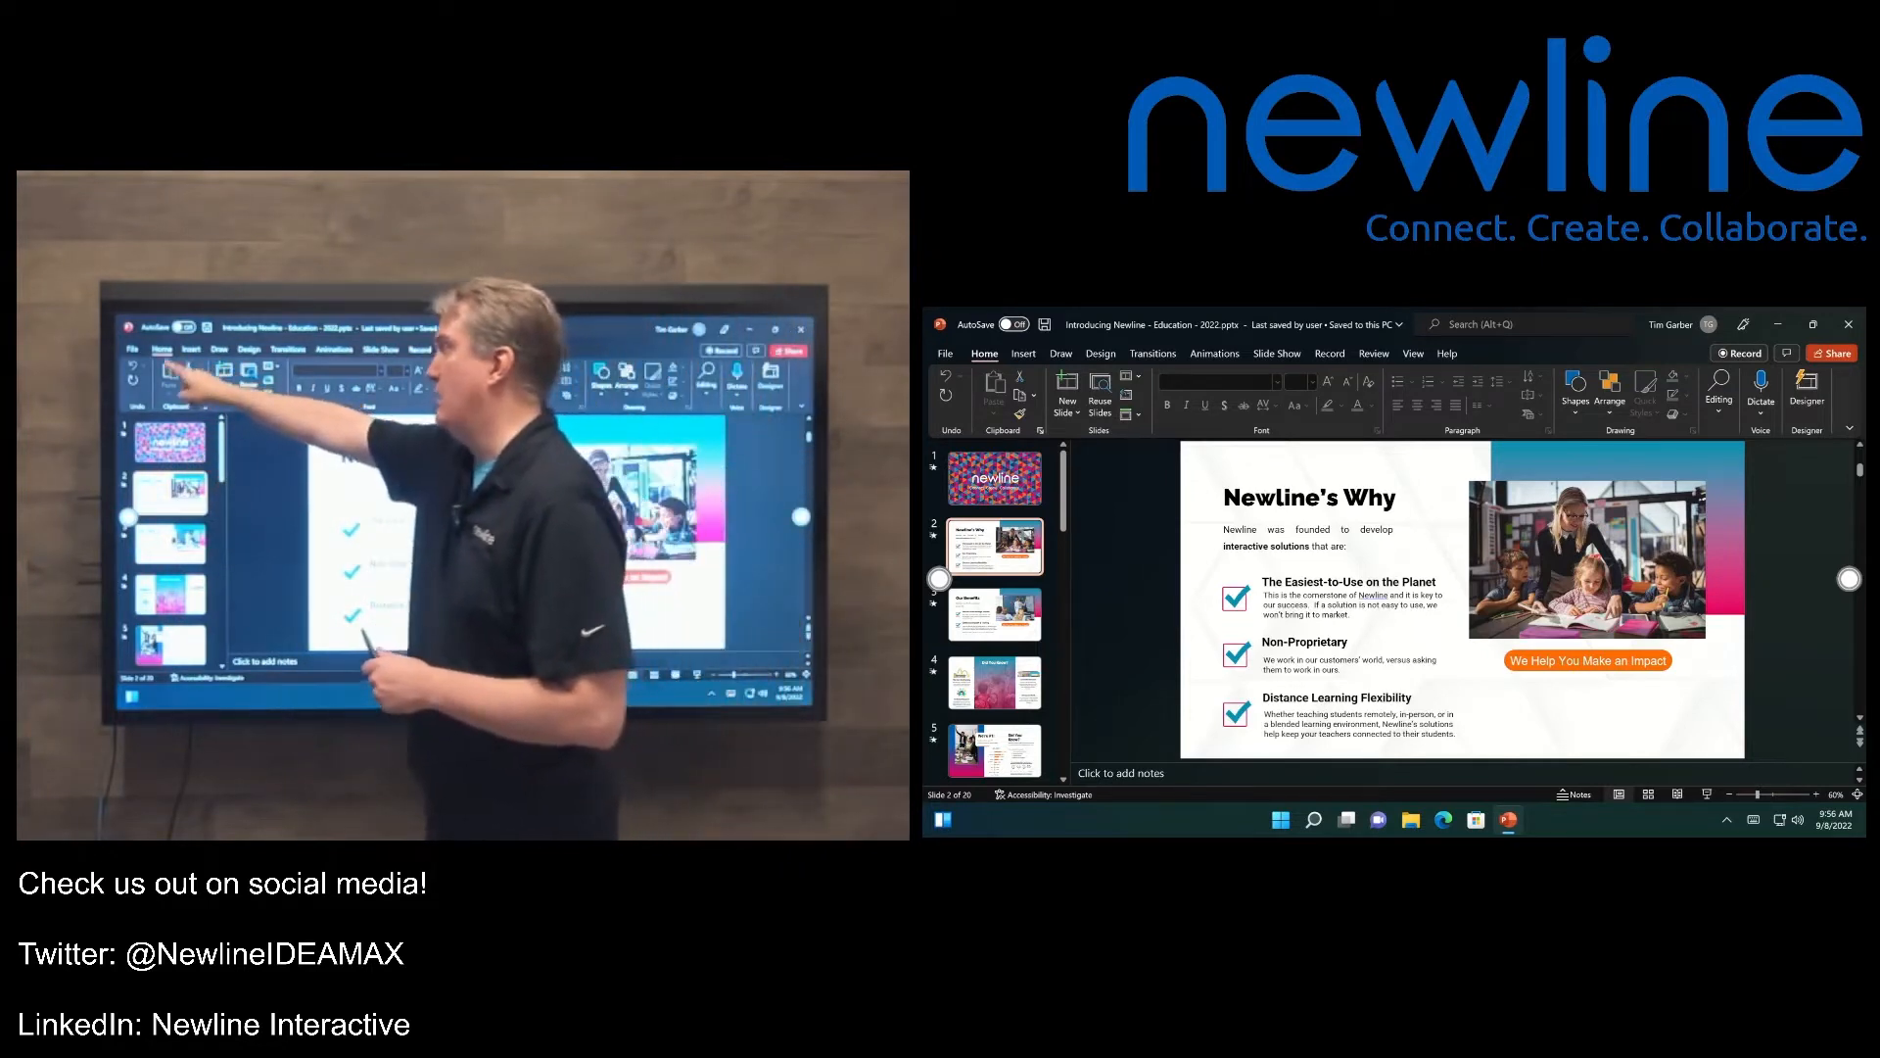
Bring up the ribbon's pen and ink drawing tools for the Newline's Why slide.
left_click(1059, 352)
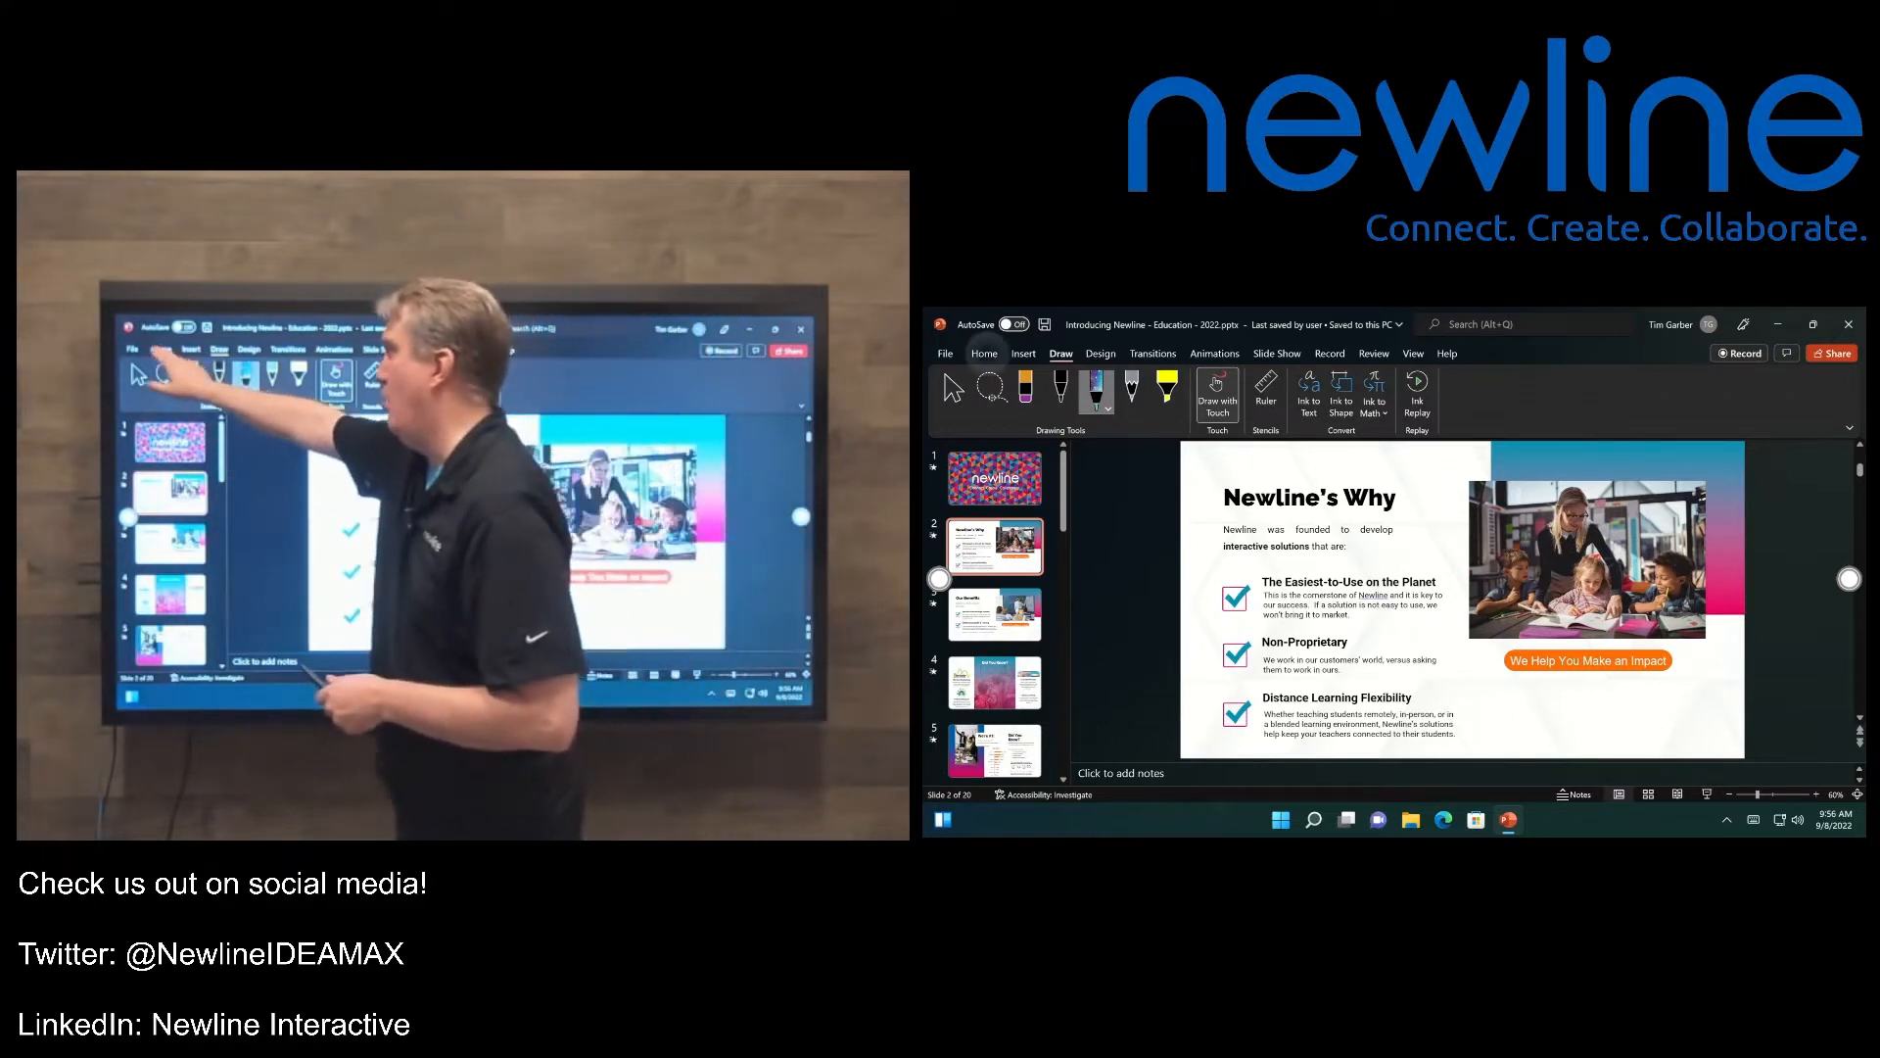
Return to the Home editing tools, leaving the slide without ink.
left_click(983, 353)
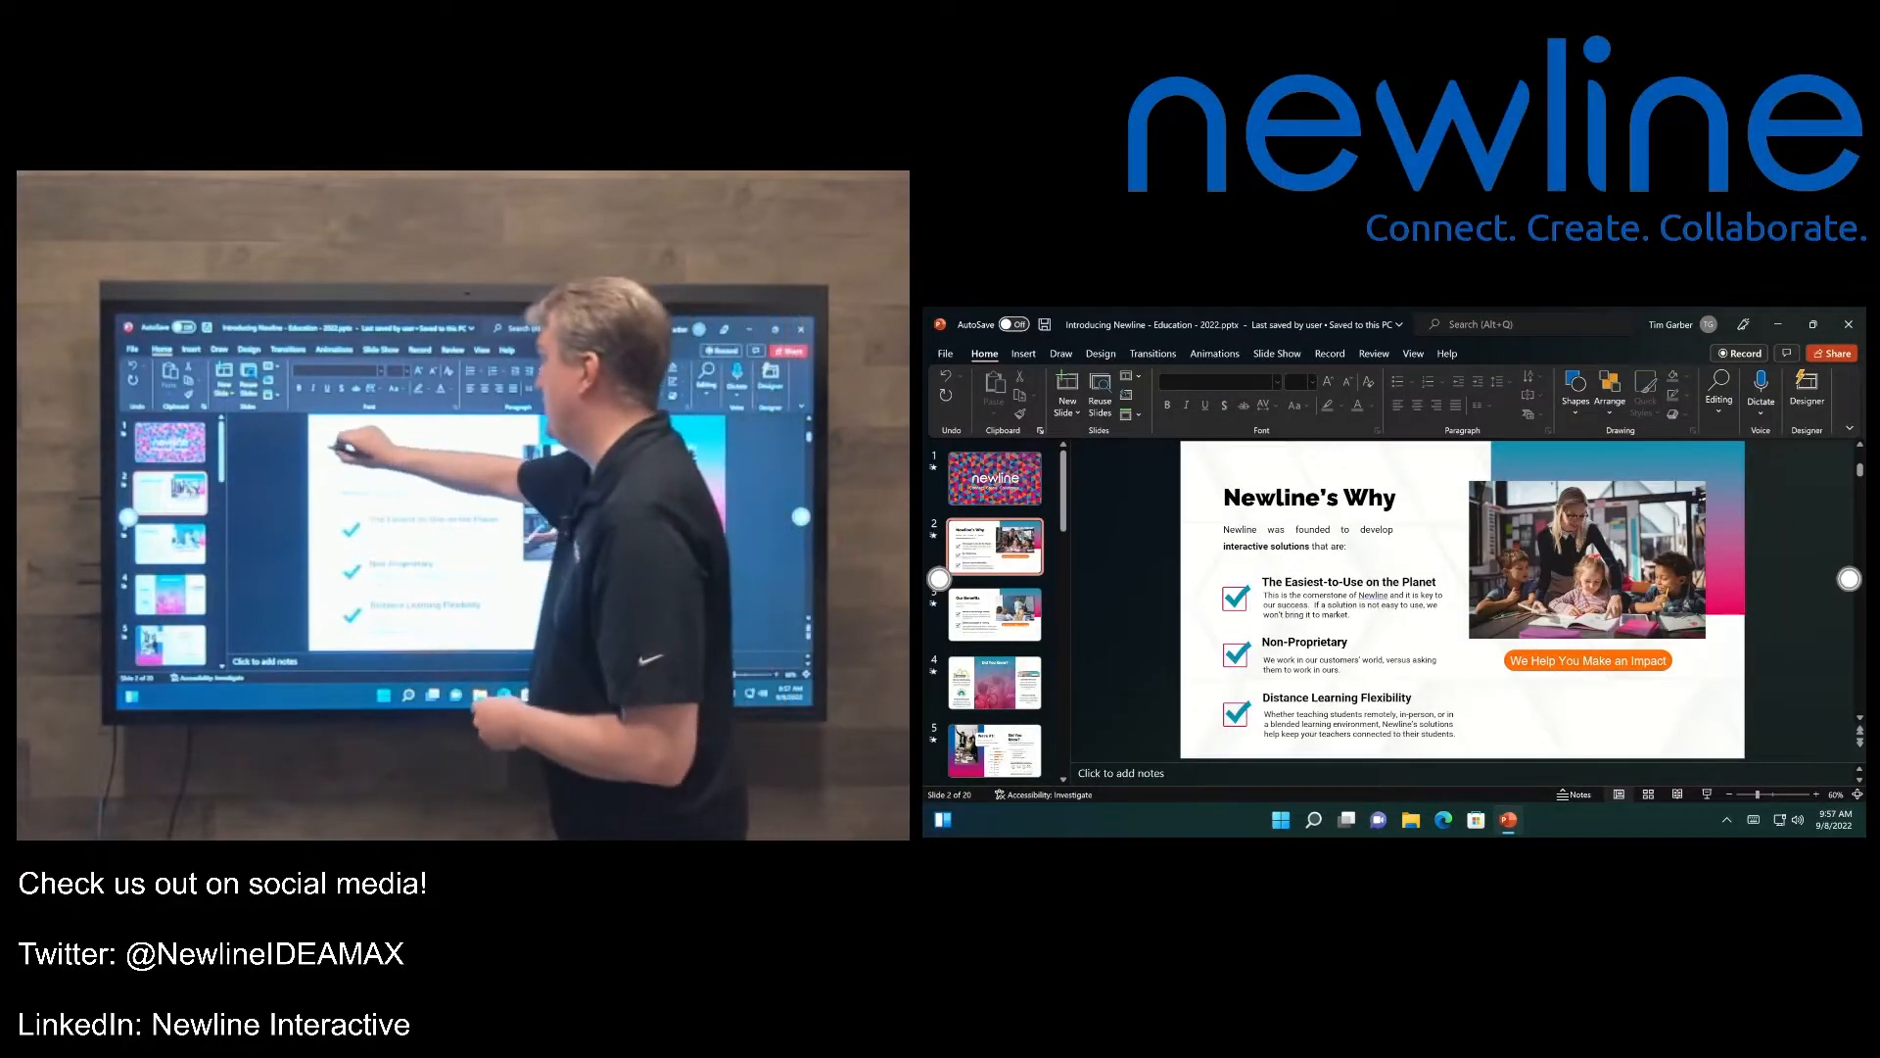
Bring the pen and ink tools back to circle the Newline's Why title in purple.
left_click(1060, 352)
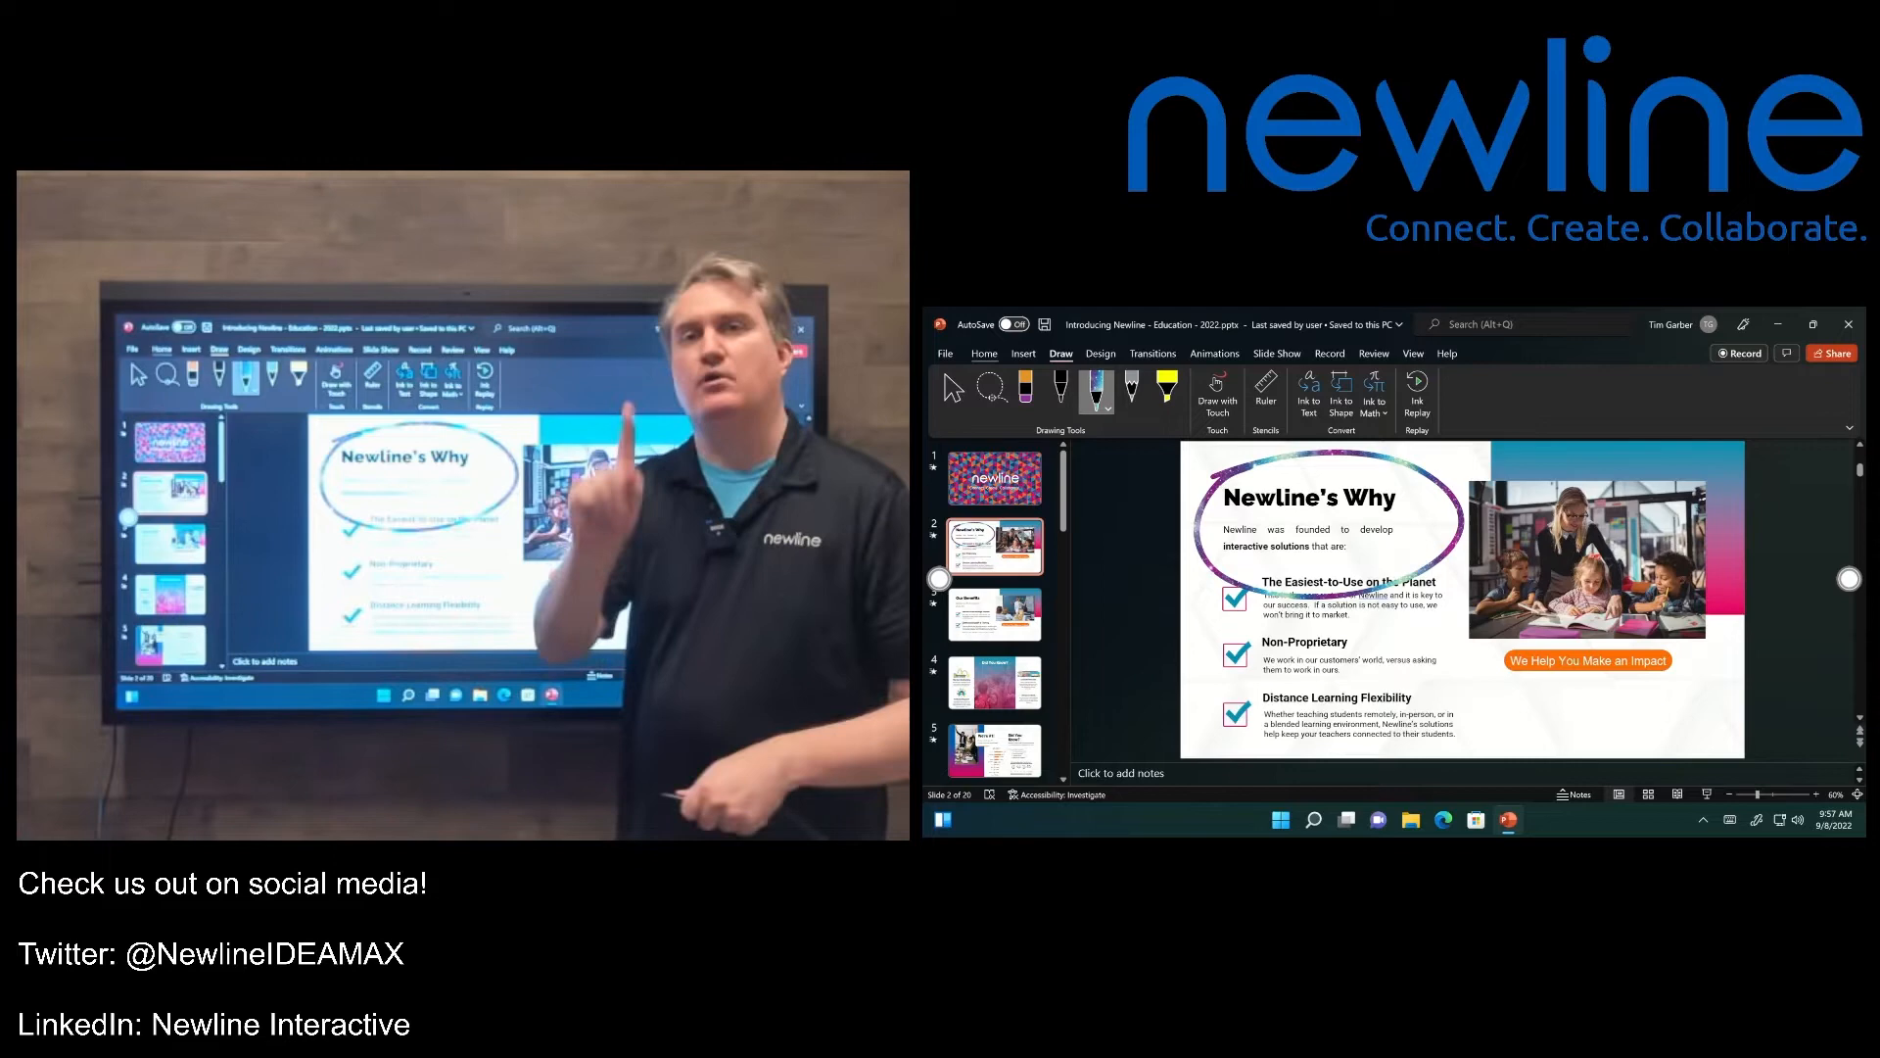
mouse_move(1340, 395)
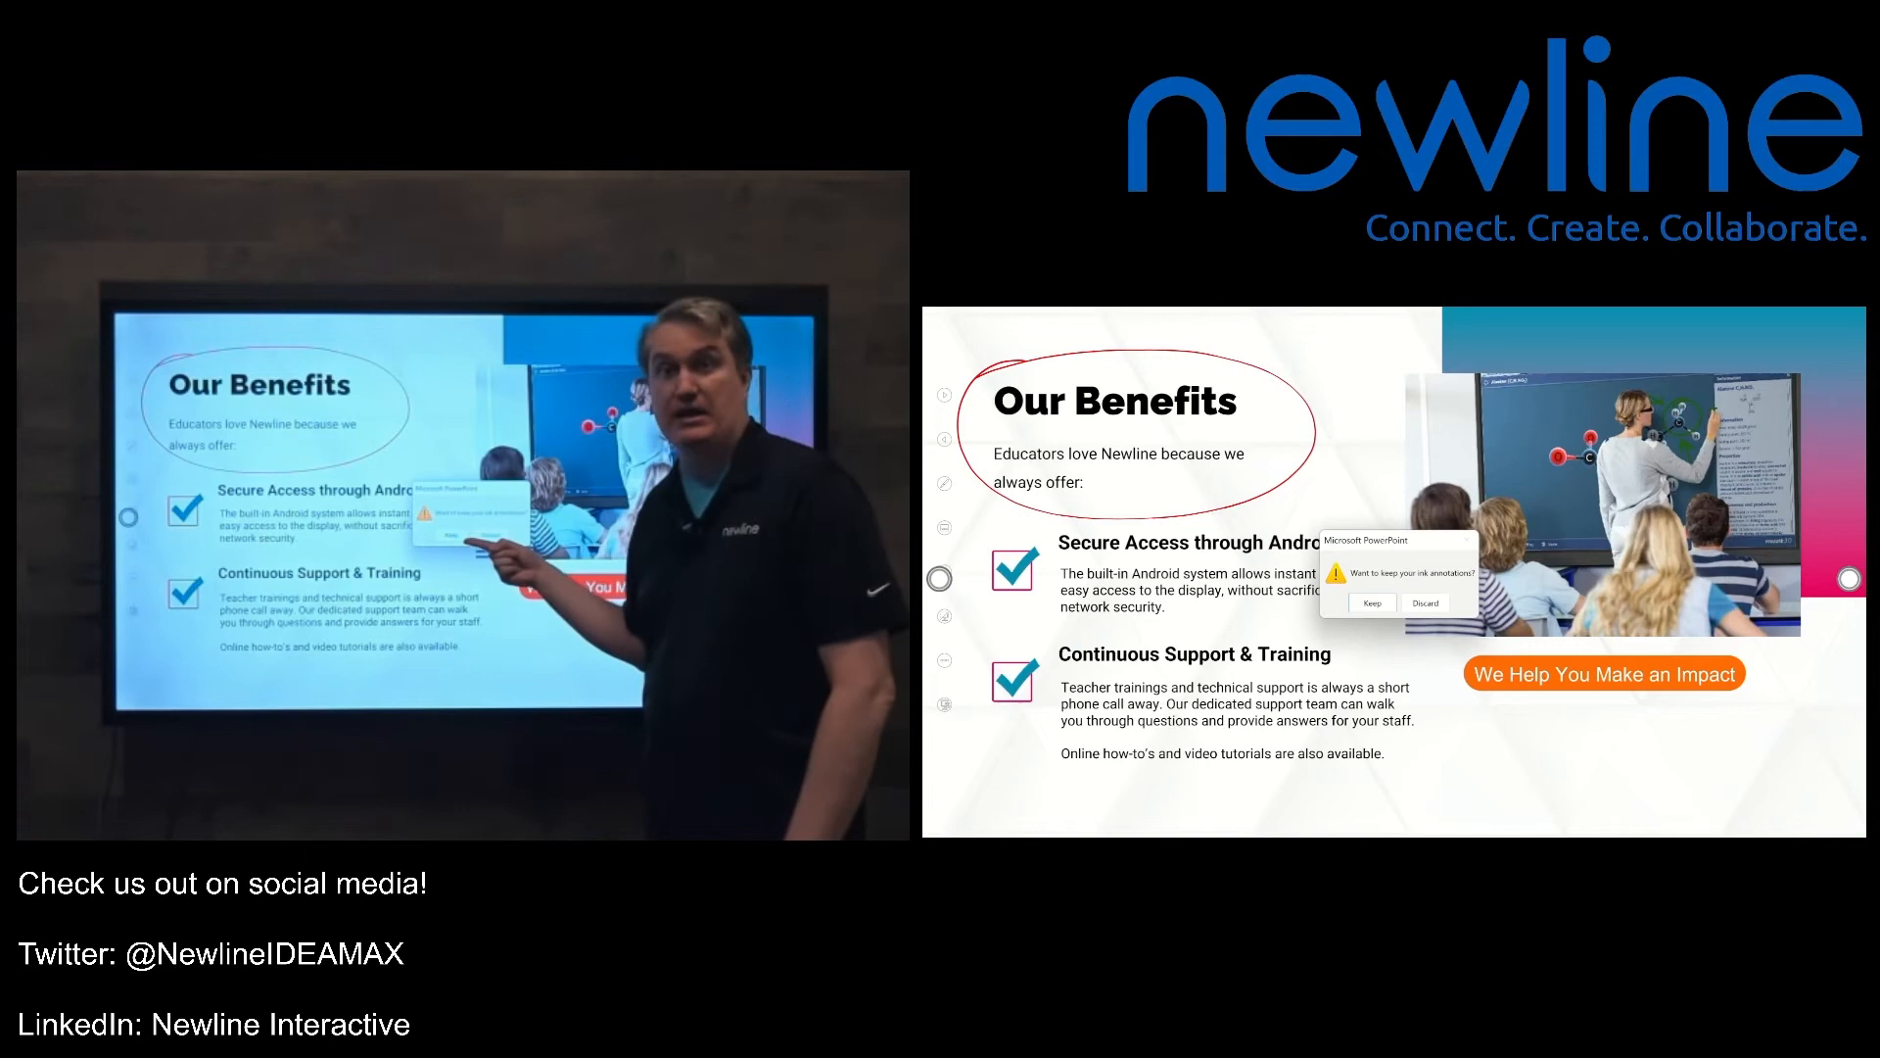
Keep the red ink on Our Benefits and close the deck, raising the save-changes prompt.
left_click(1424, 603)
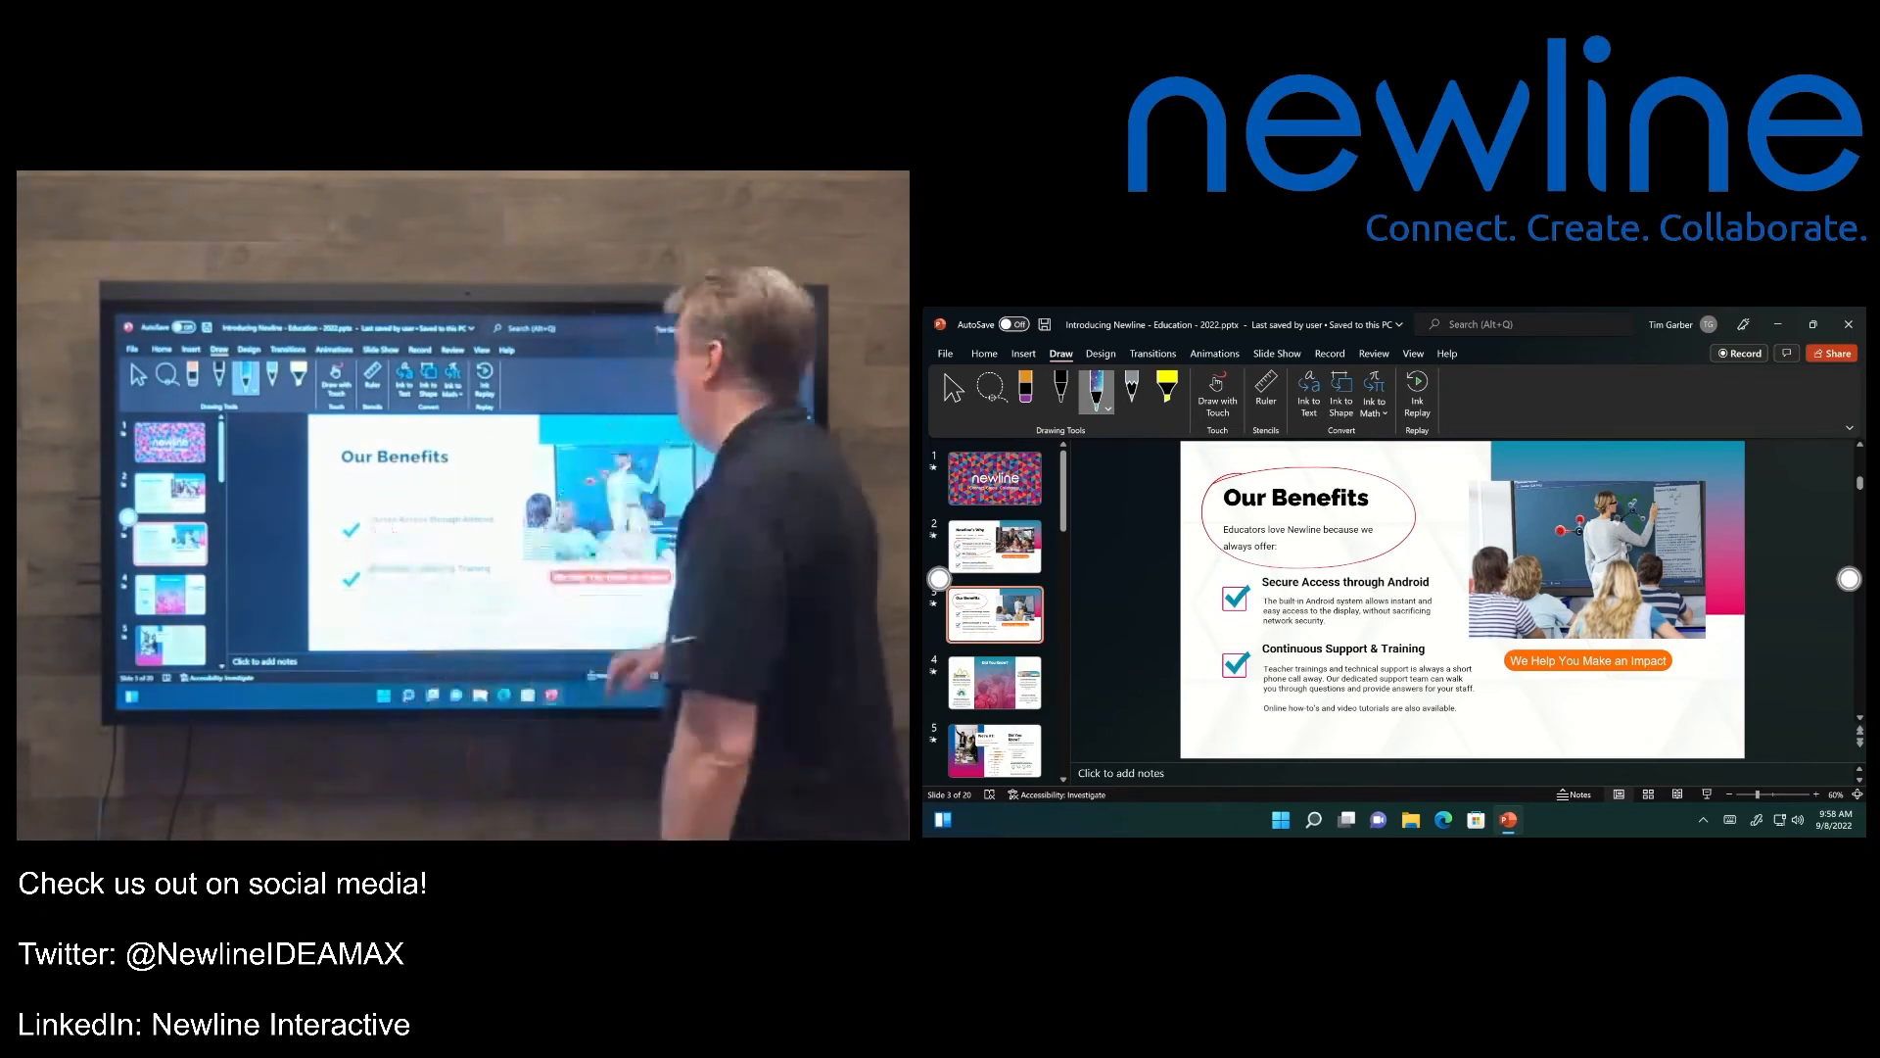
left_click(1847, 323)
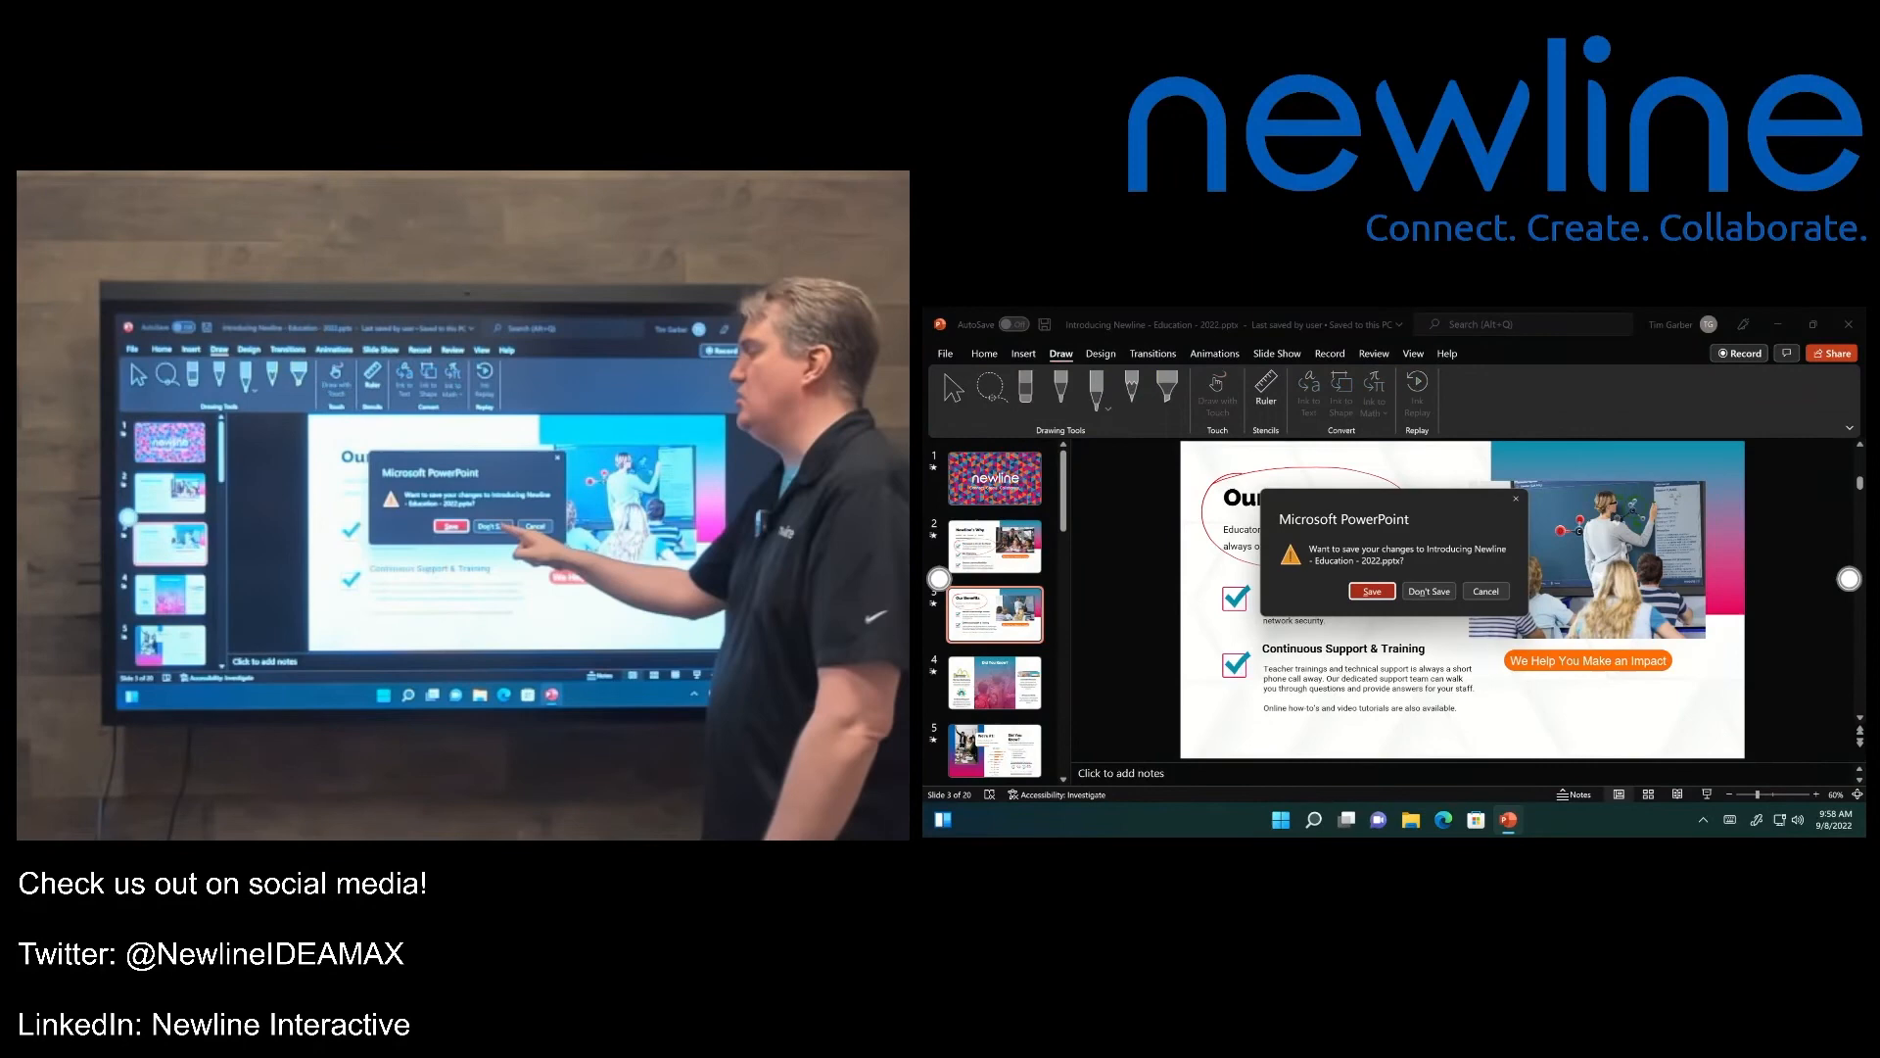